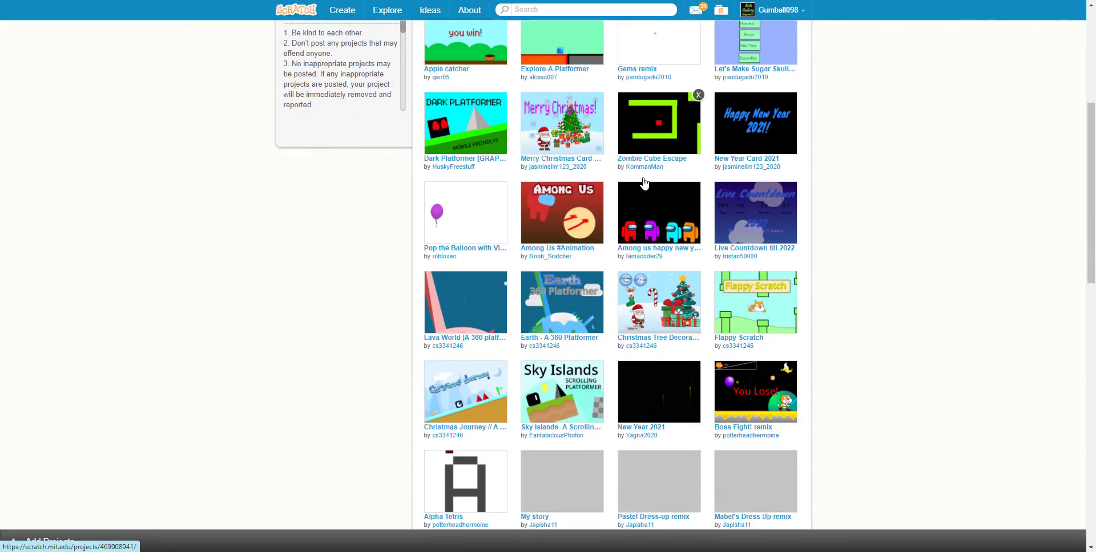
Scroll the studio project grid down to the Christmas Journey // A platformer thumbnail.
scroll("down", 3)
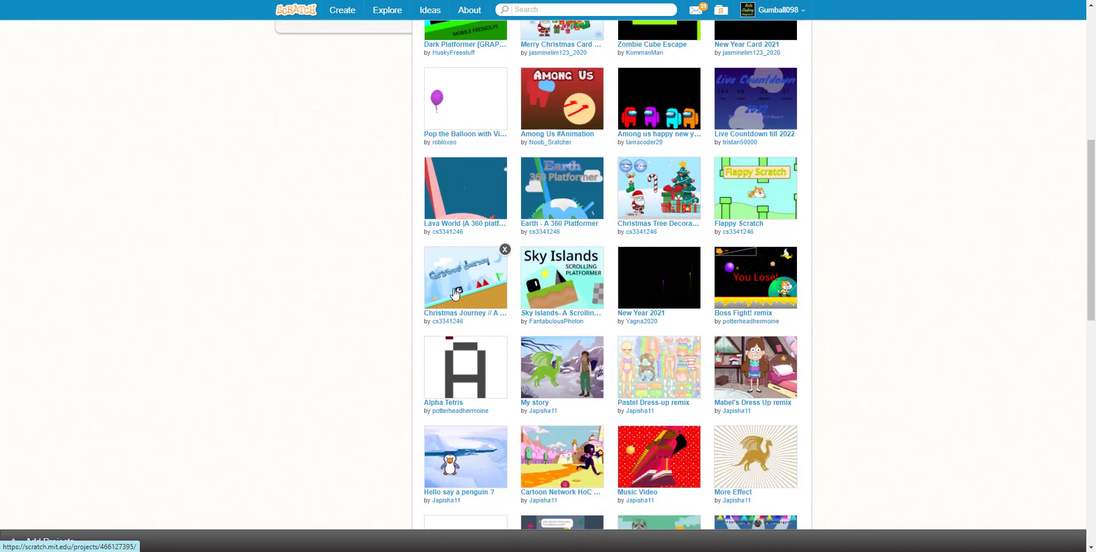
mouse_move(449, 290)
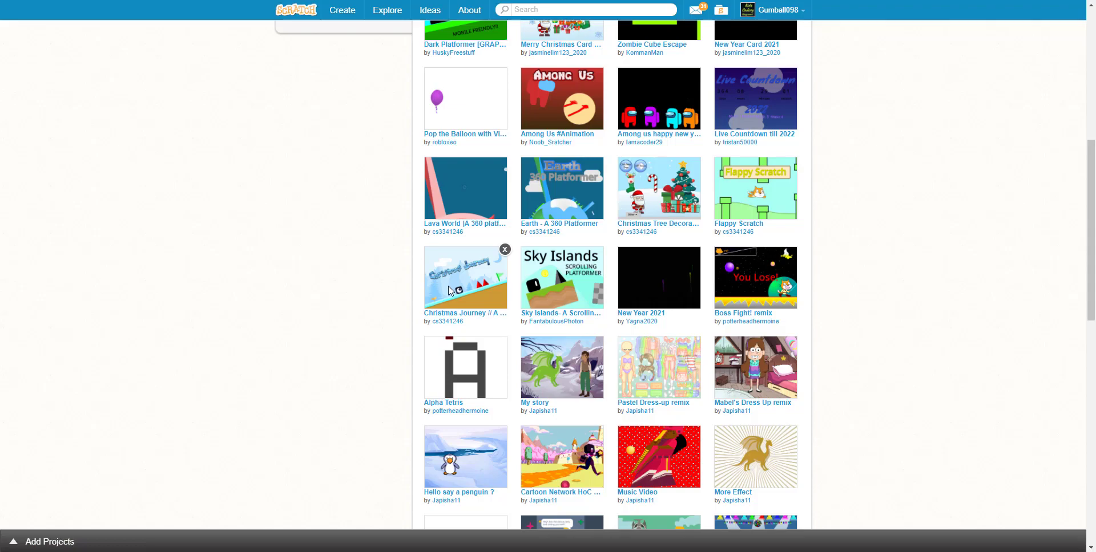
Open the Christmas Journey platformer and love it.
left_click(464, 277)
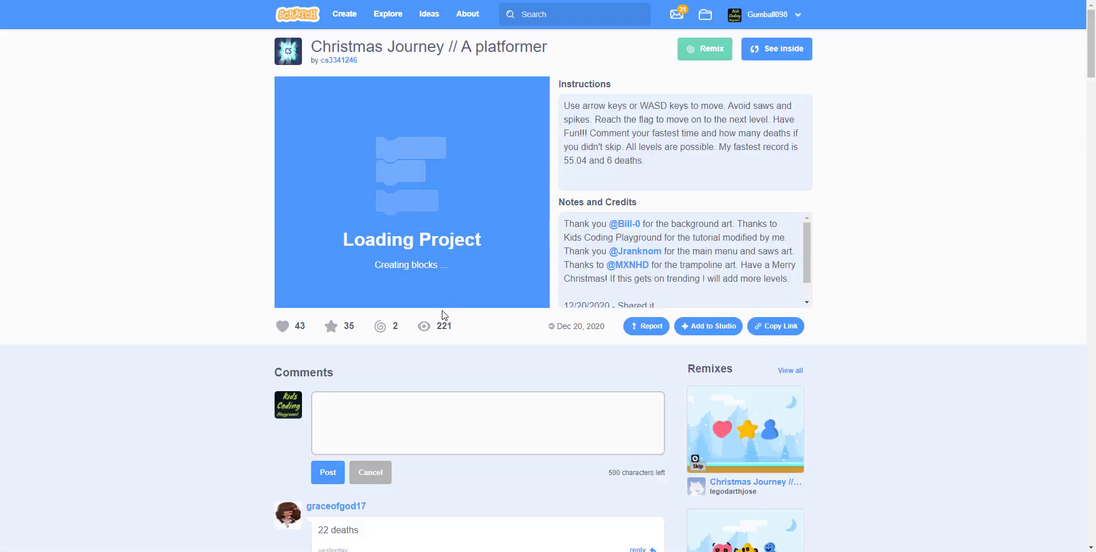
mouse_move(445, 299)
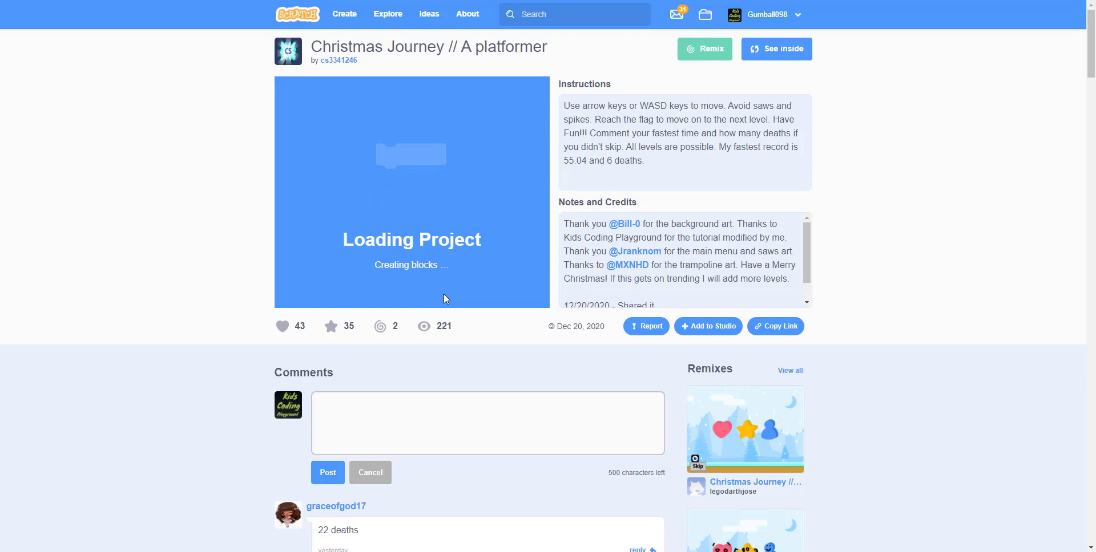
left_click(282, 326)
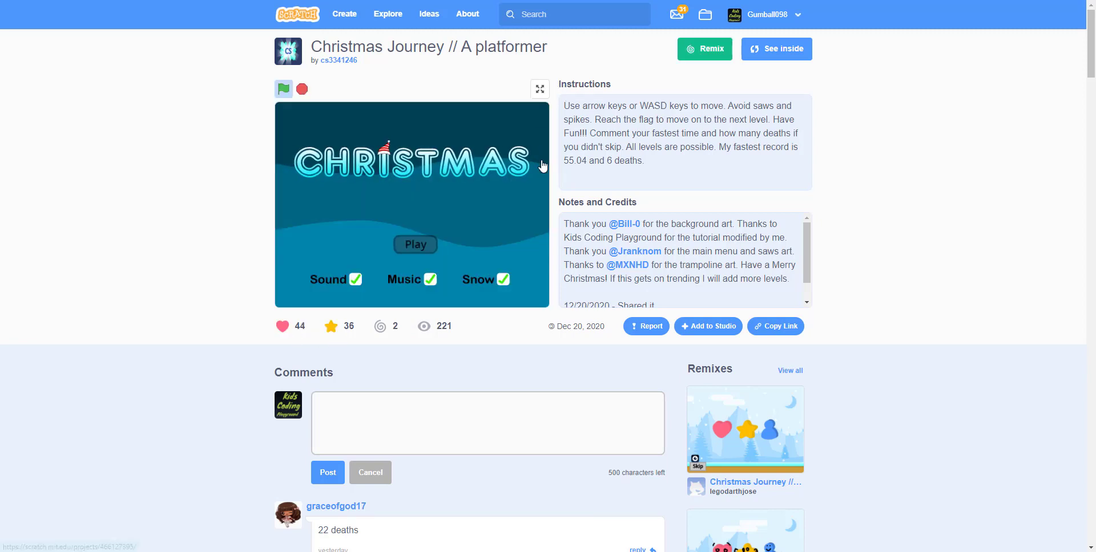
Play Christmas Journey full screen, skip level 12 to the win screen, then exit.
left_click(538, 89)
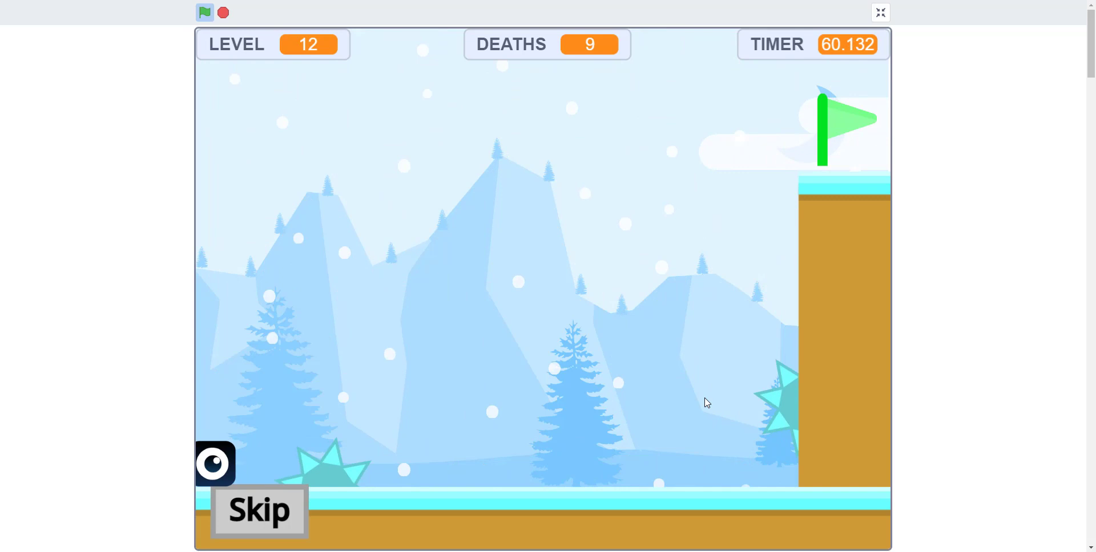
left_click(259, 509)
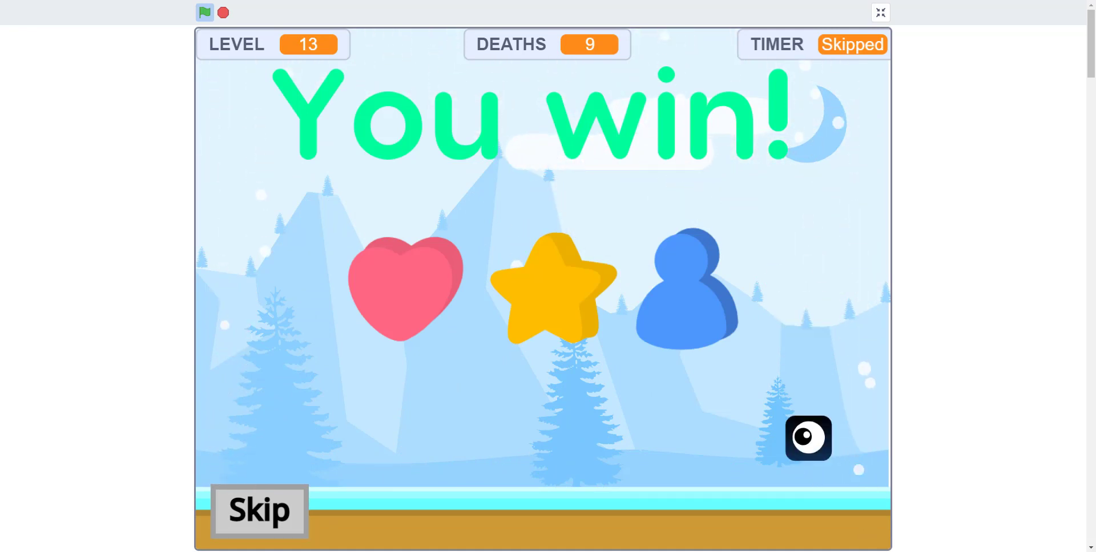
left_click(879, 12)
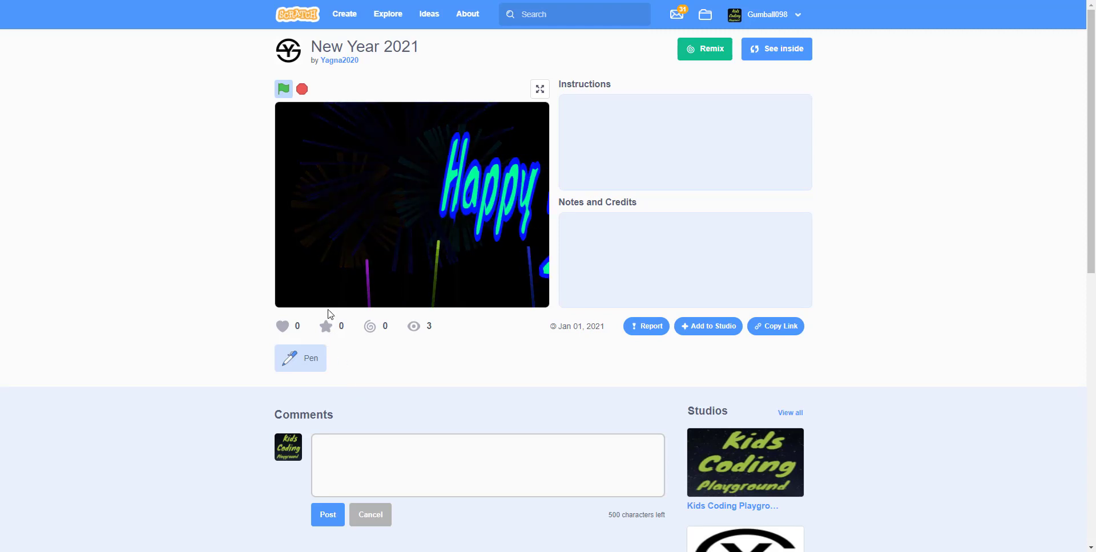
Favorite and love the New Year 2021 project.
left_click(325, 326)
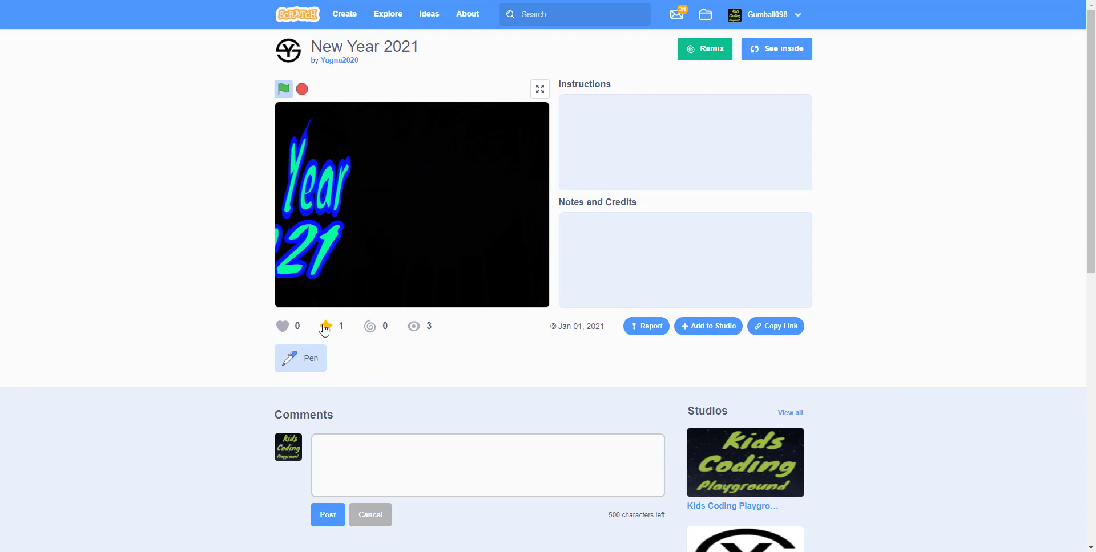
left_click(283, 326)
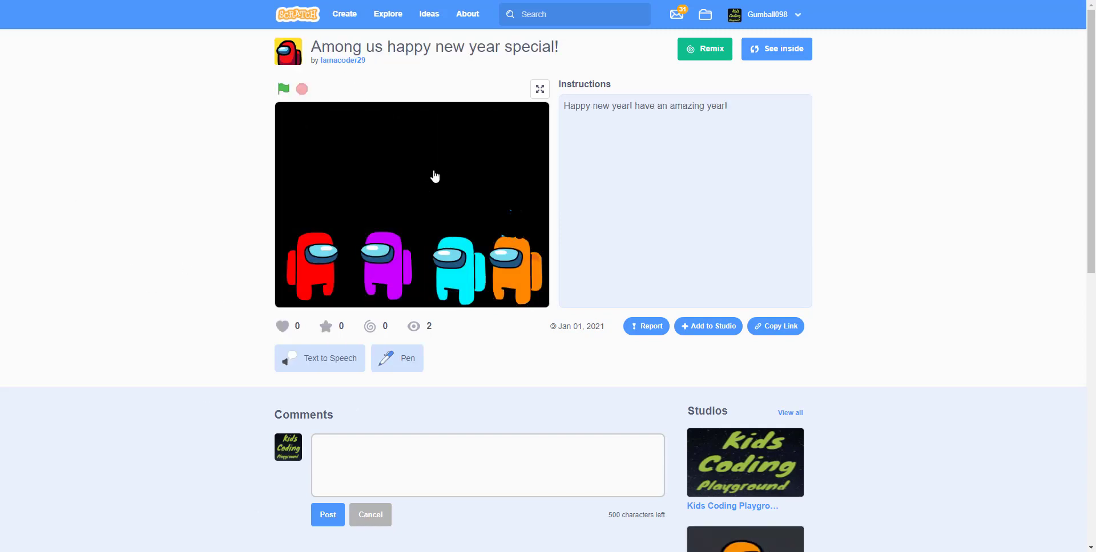
Favorite and love Among us happy new year special, and post the comment 'Nice job!'.
left_click(326, 326)
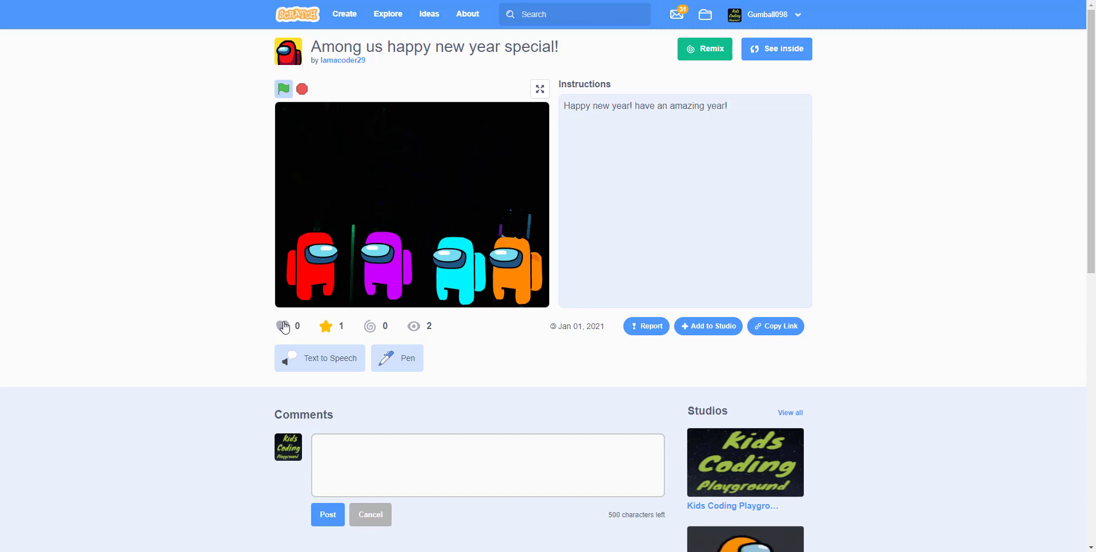
left_click(283, 327)
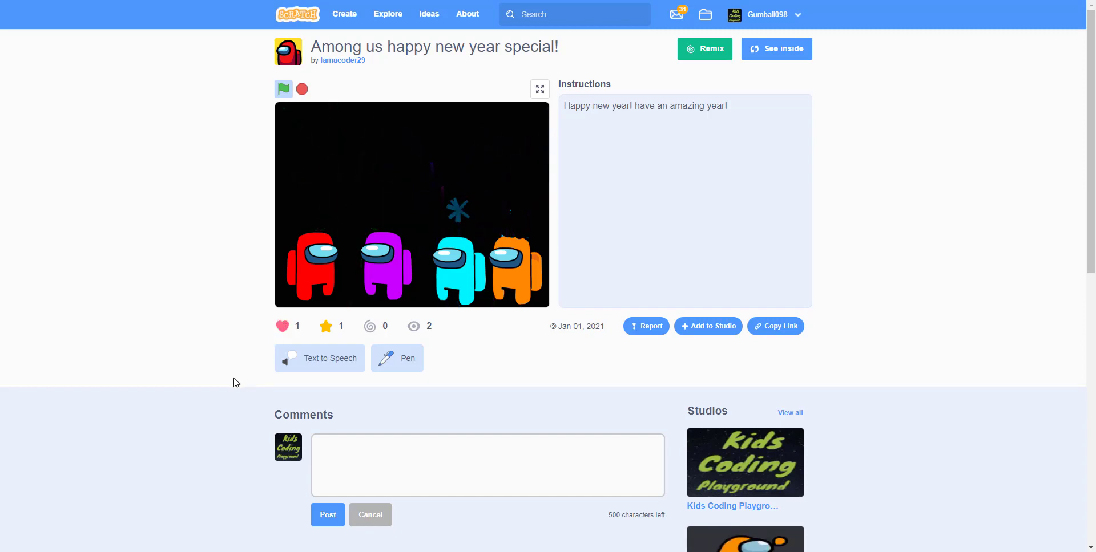
mouse_move(227, 406)
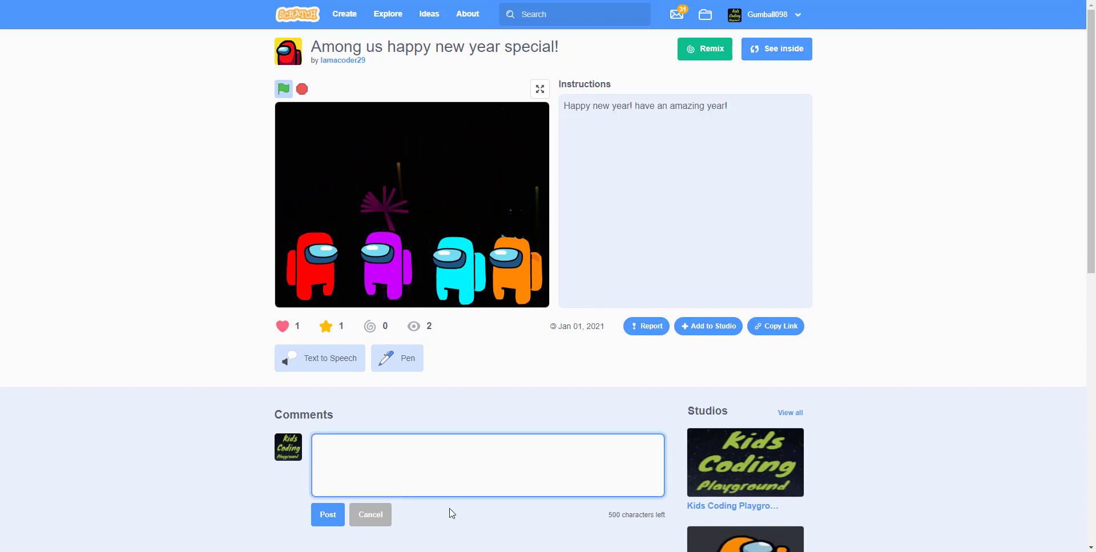
type("Nice job!")
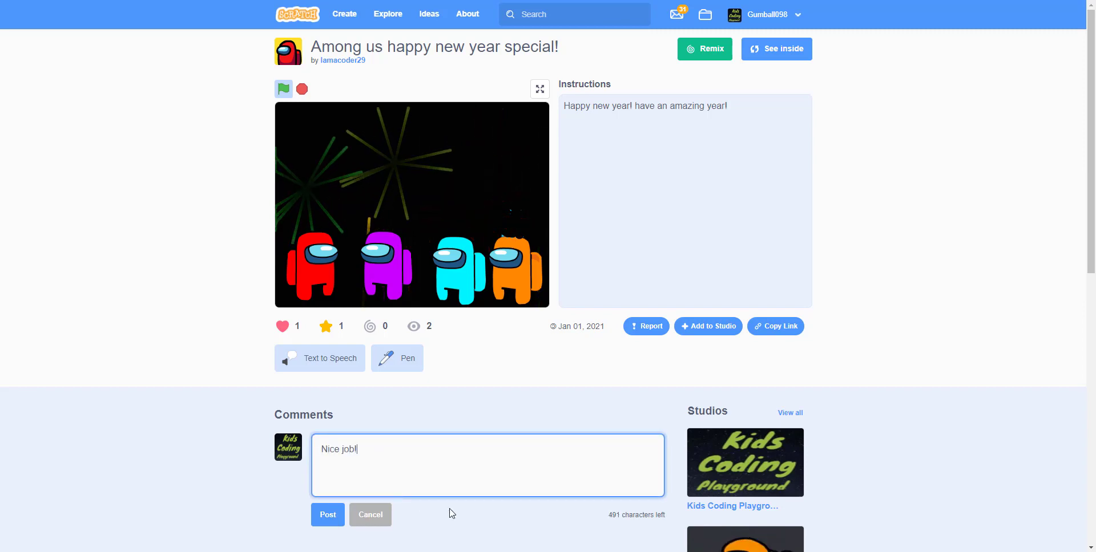
left_click(326, 514)
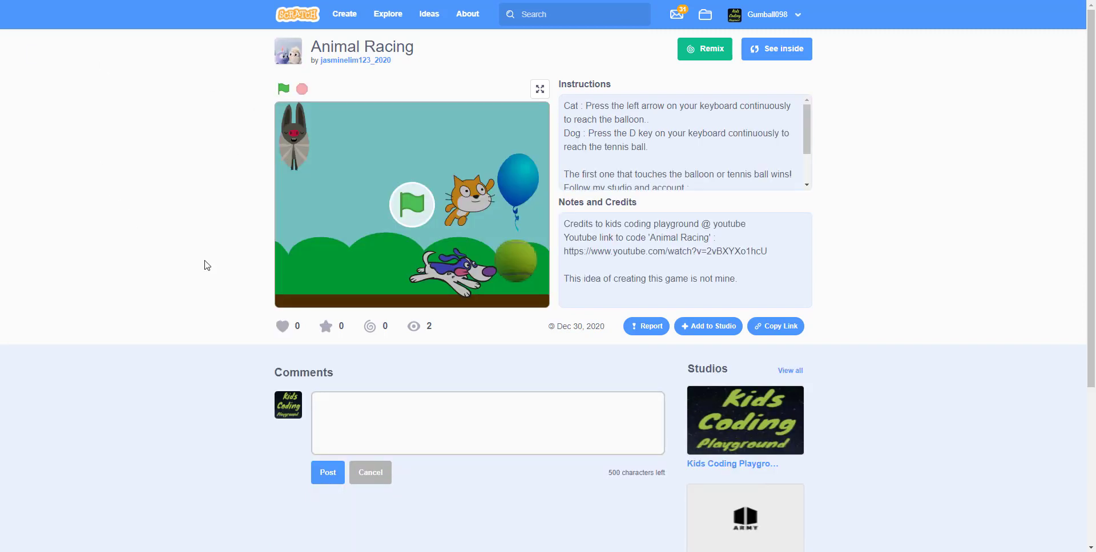
Start the Animal Racing game and type 'gl' into the comment box.
left_click(283, 89)
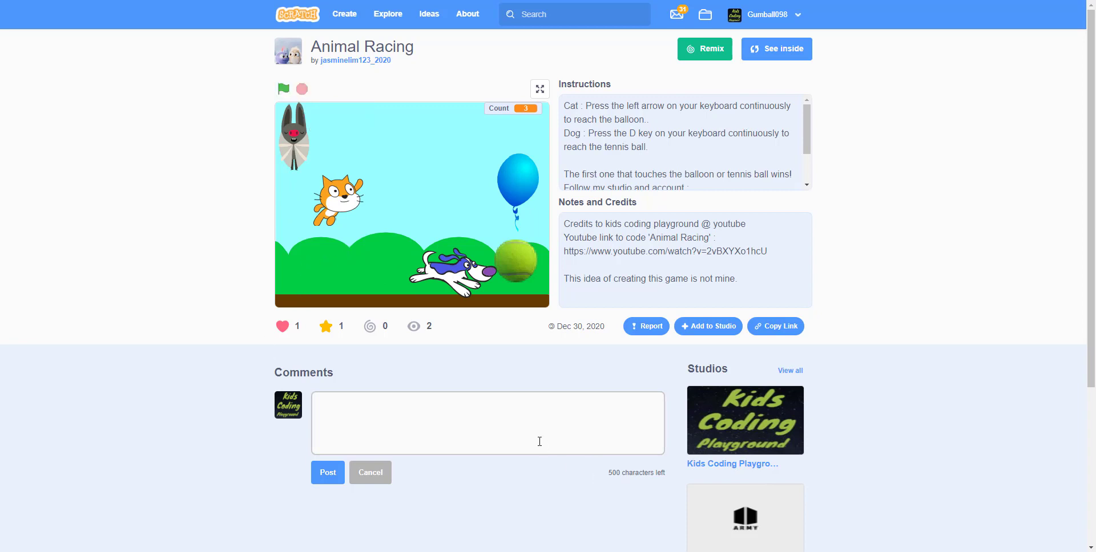
type("gl")
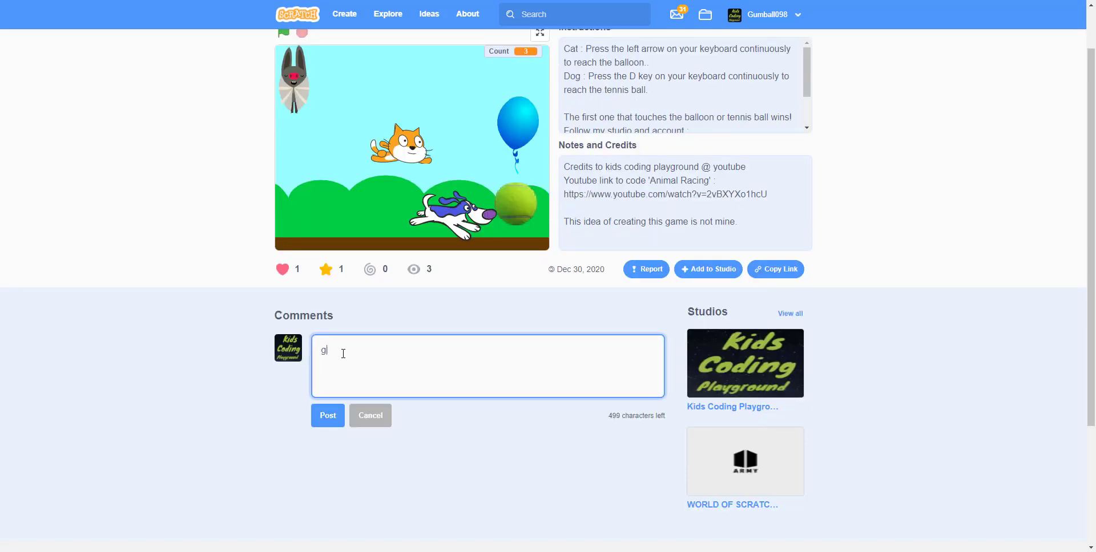